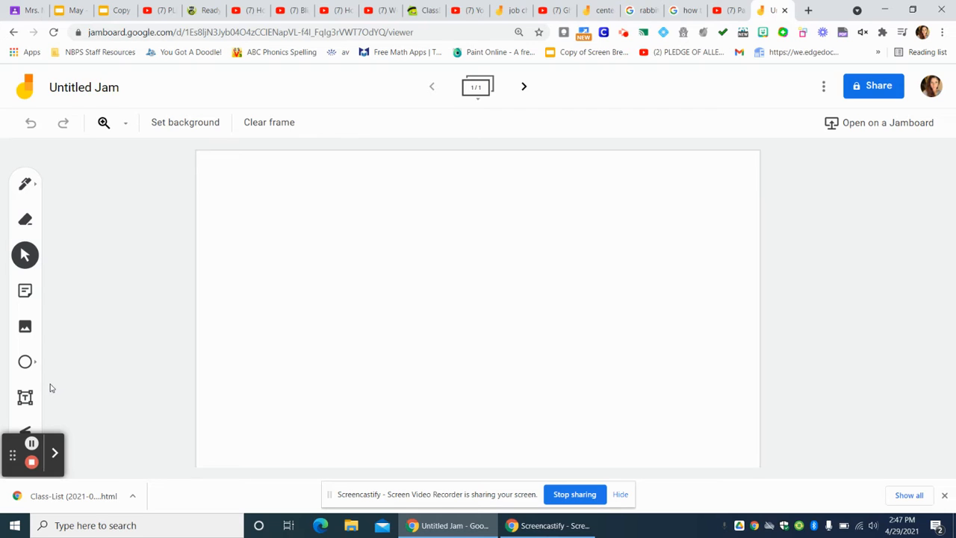
Step: Insert the red cartoon bison found by a 'bison cartoon' Google image search
left_click(24, 327)
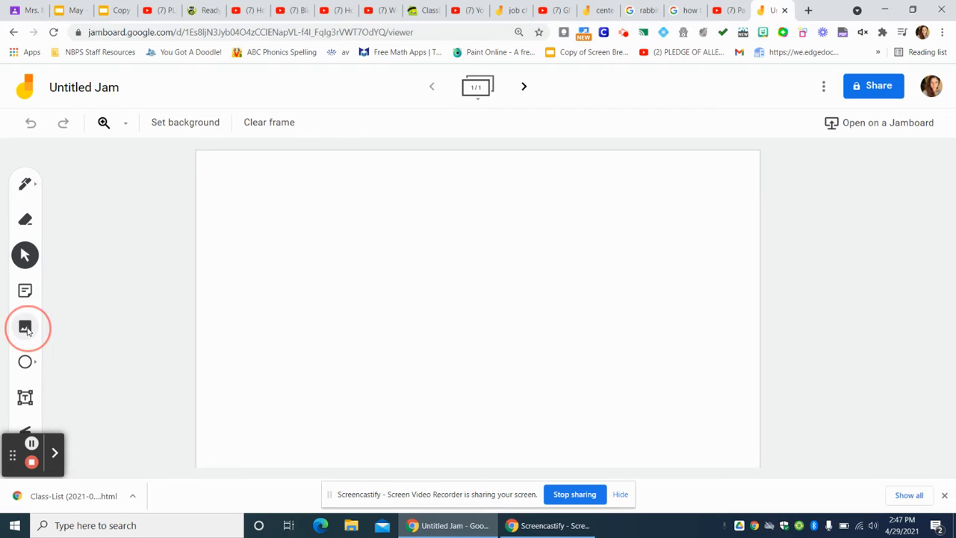
left_click(25, 328)
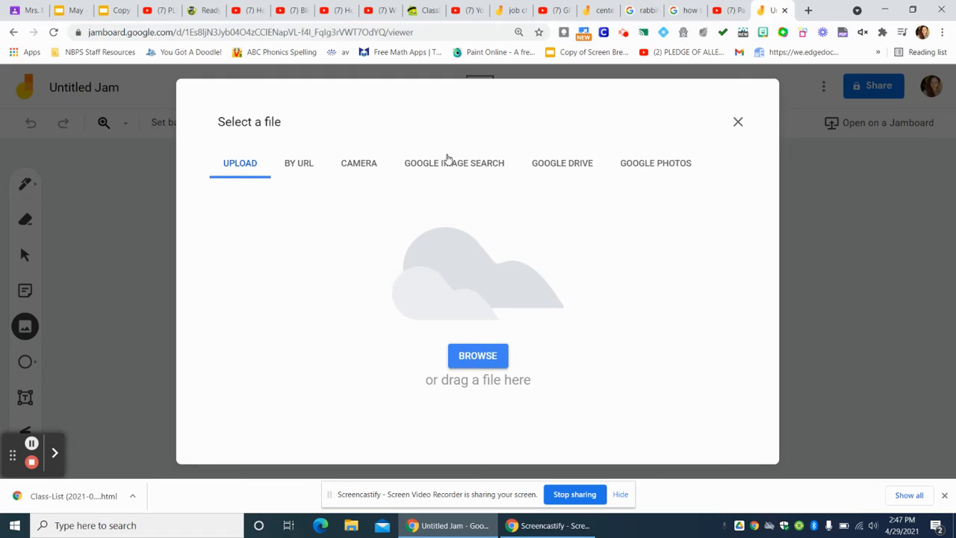
left_click(453, 163)
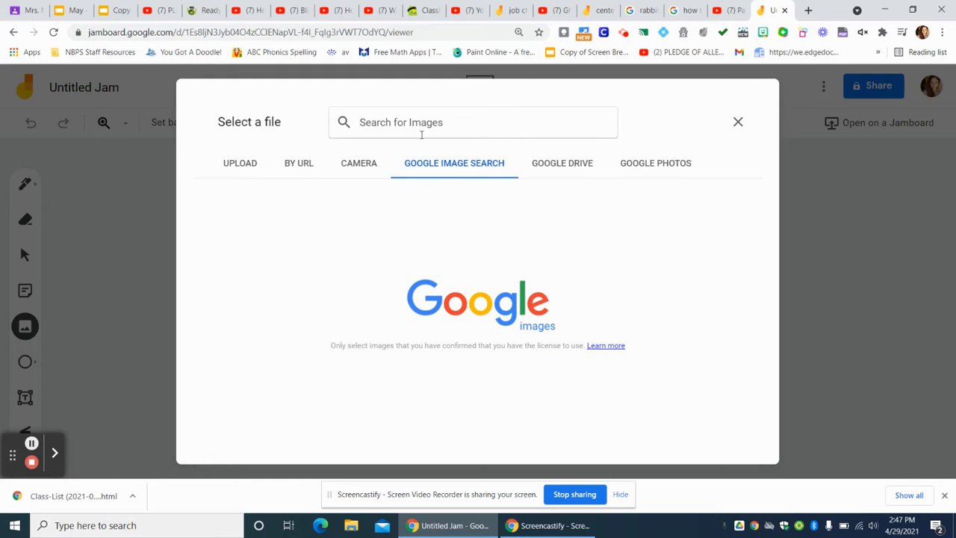
type("bison cartoon")
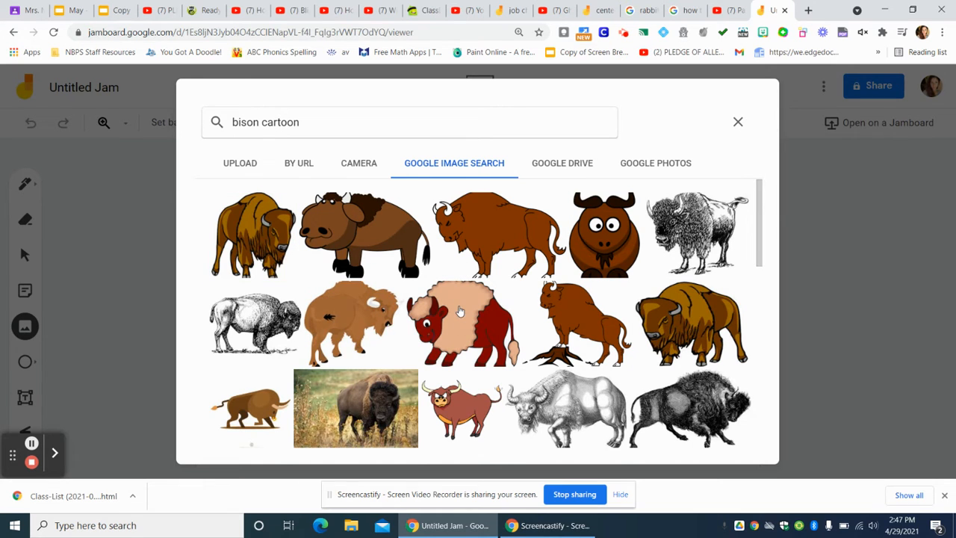
left_click(459, 325)
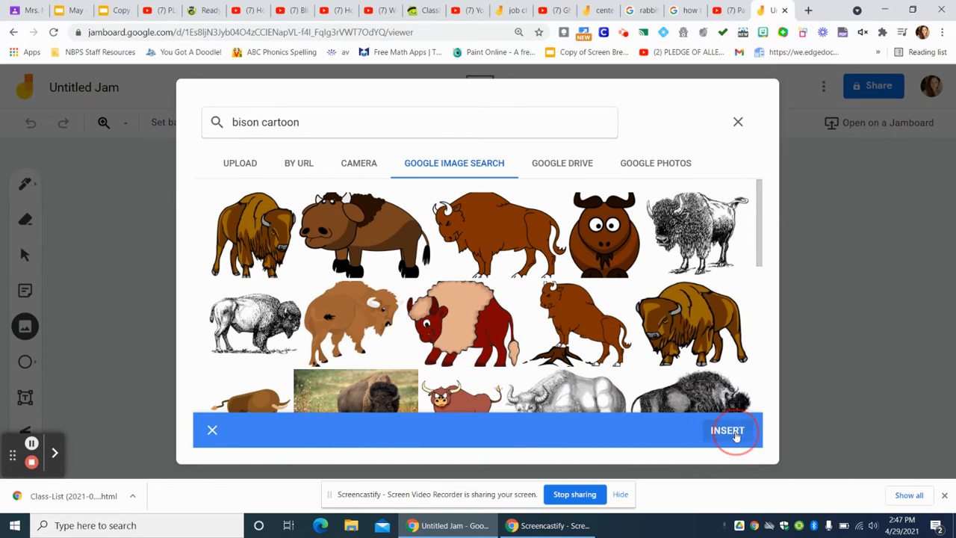
left_click(728, 431)
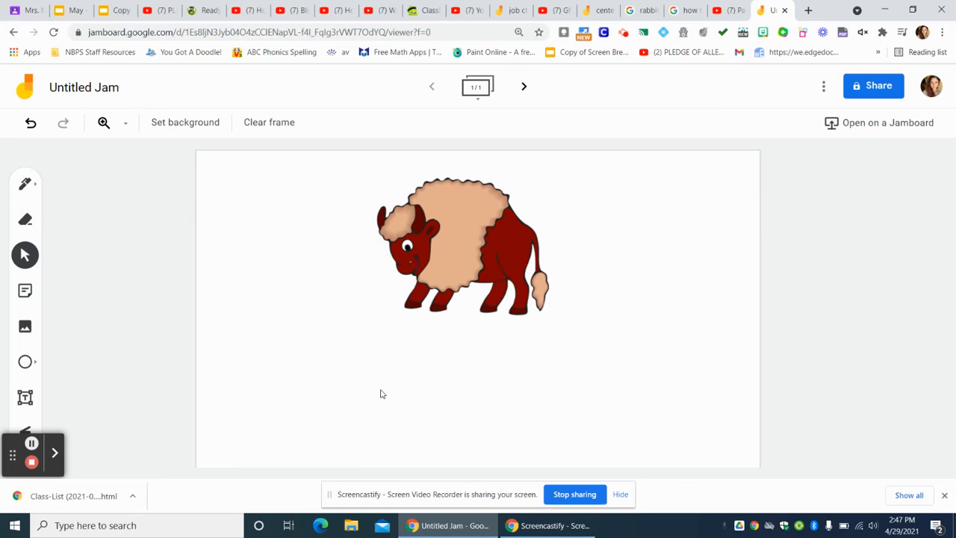
Step: Pen-draw three blank sentence lines under the bison, then add an empty second frame
left_click(24, 185)
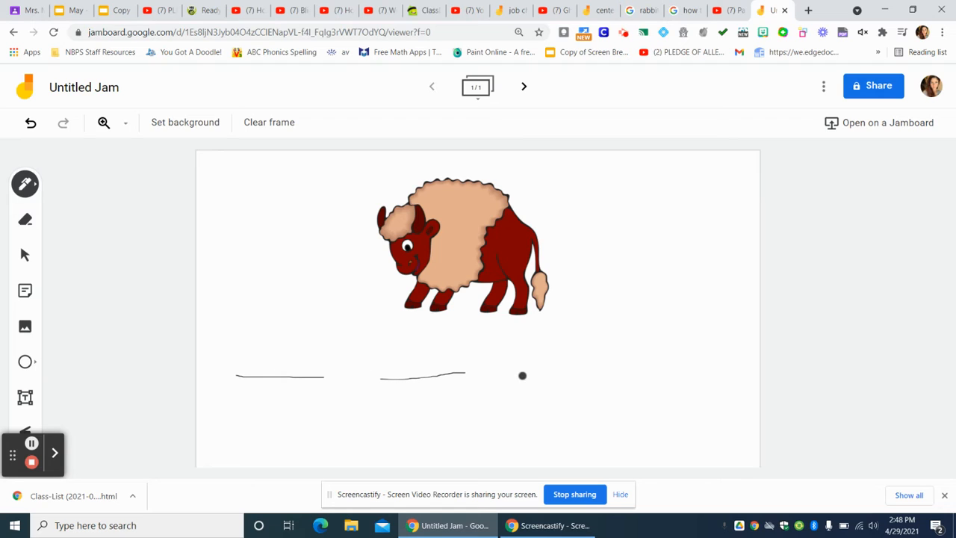
left_click_drag(523, 377, 626, 378)
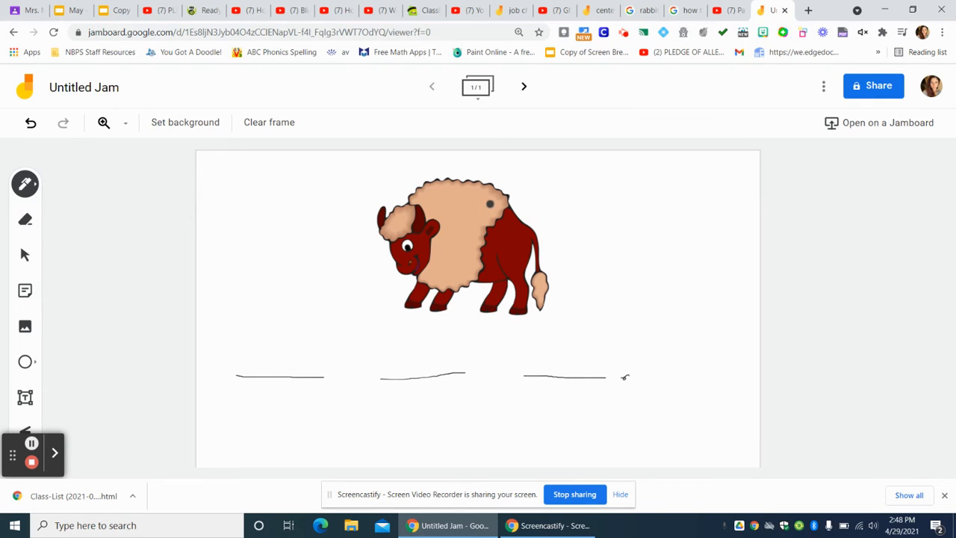
left_click(524, 86)
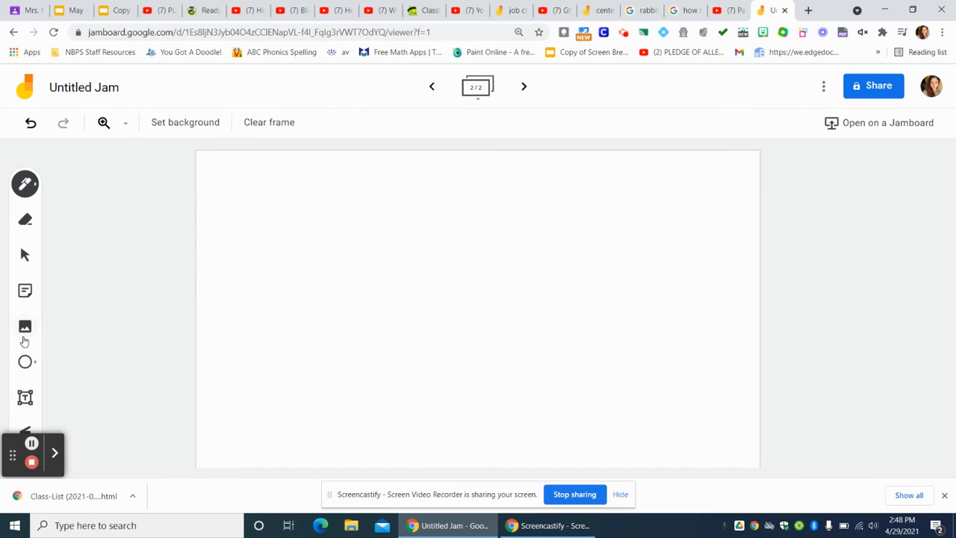
Step: Insert the first green cartoon rattlesnake from a 'rattlesnake cartoon' image search
left_click(24, 326)
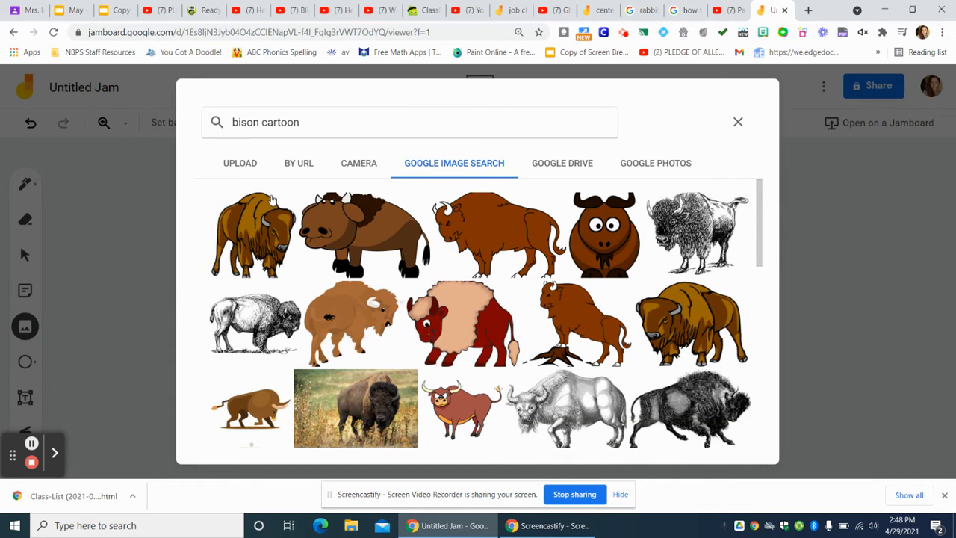
left_click(410, 122)
type("rattlesnake")
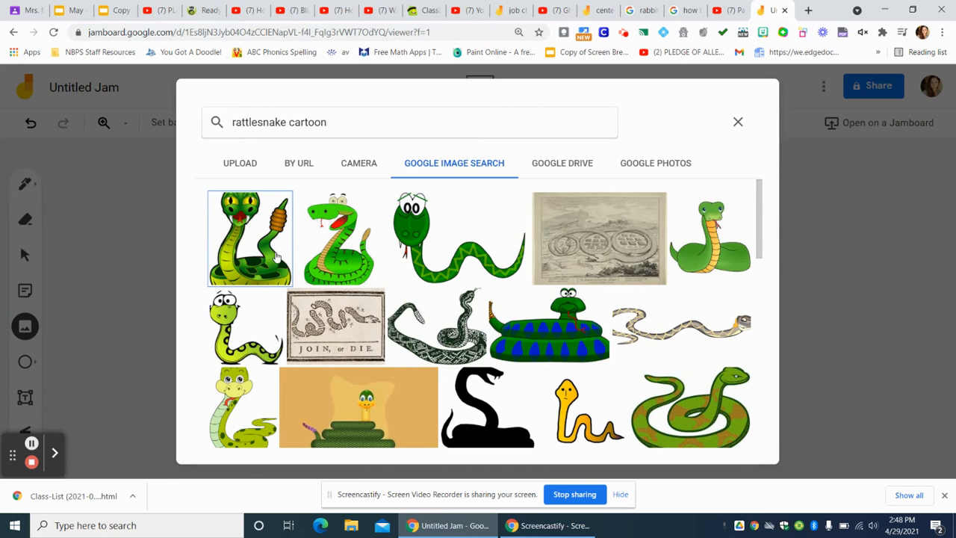
left_click(250, 237)
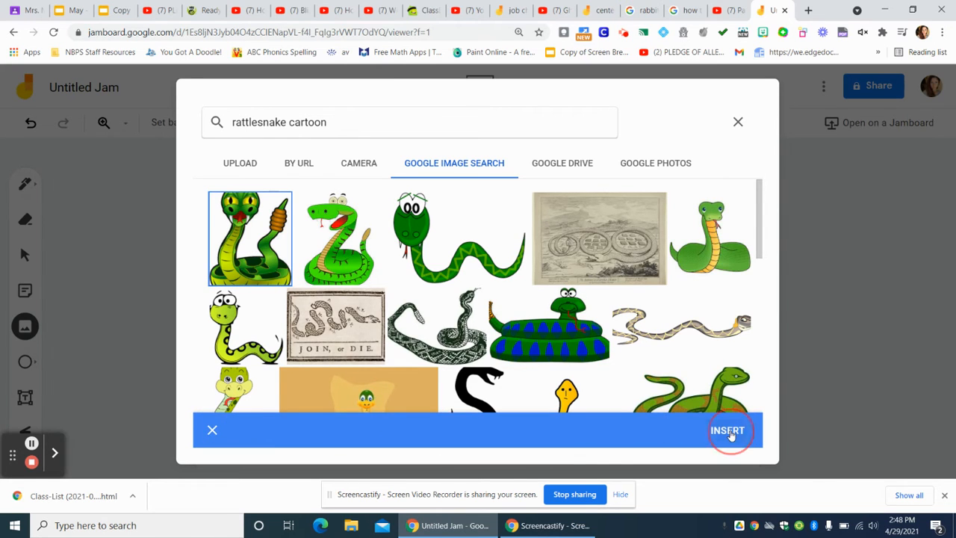
left_click(727, 430)
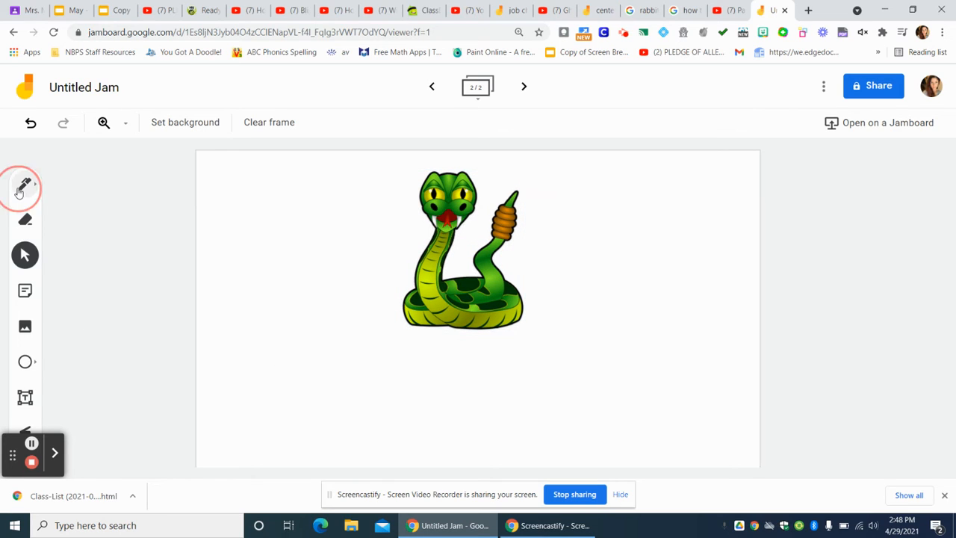
Step: Pen-draw three blank lines under the rattlesnake and move on to a third frame
left_click(25, 184)
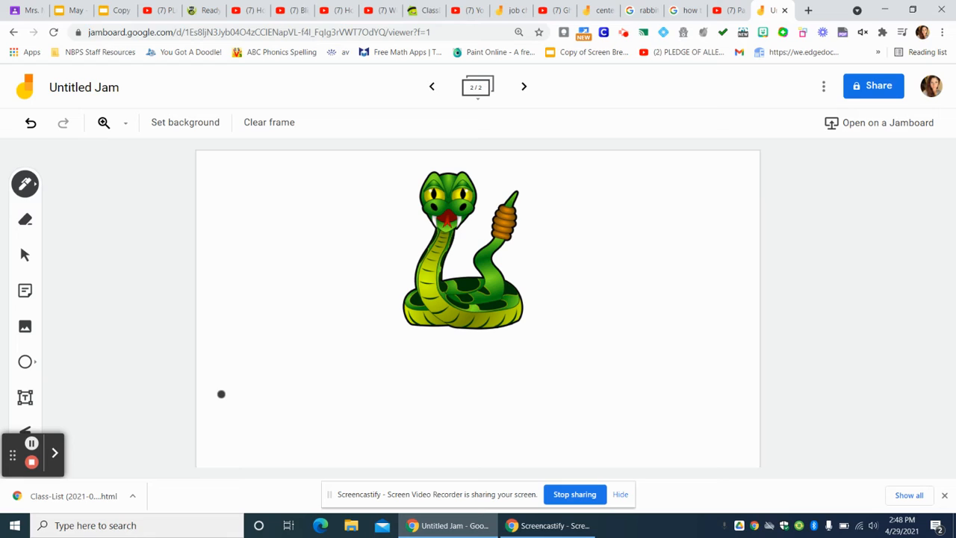
left_click_drag(221, 394, 365, 389)
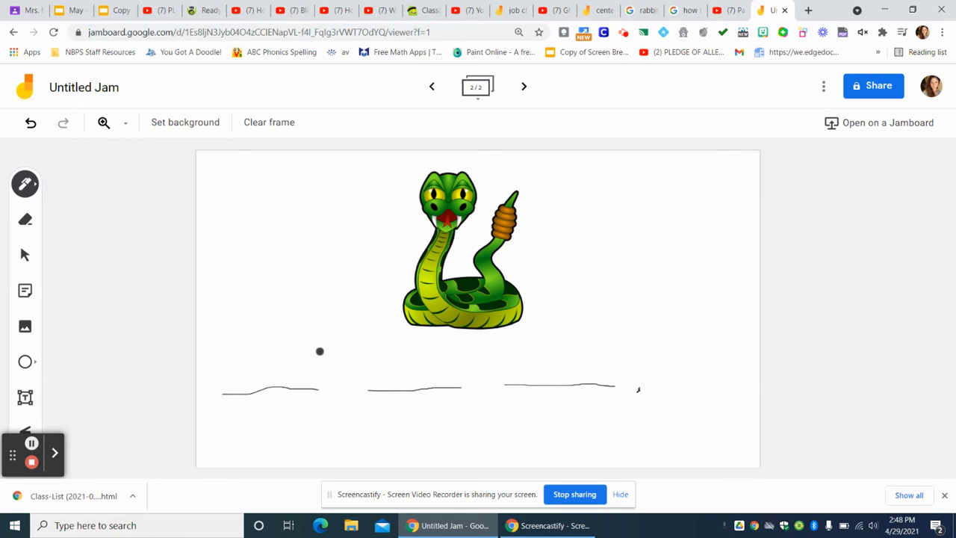
left_click(524, 86)
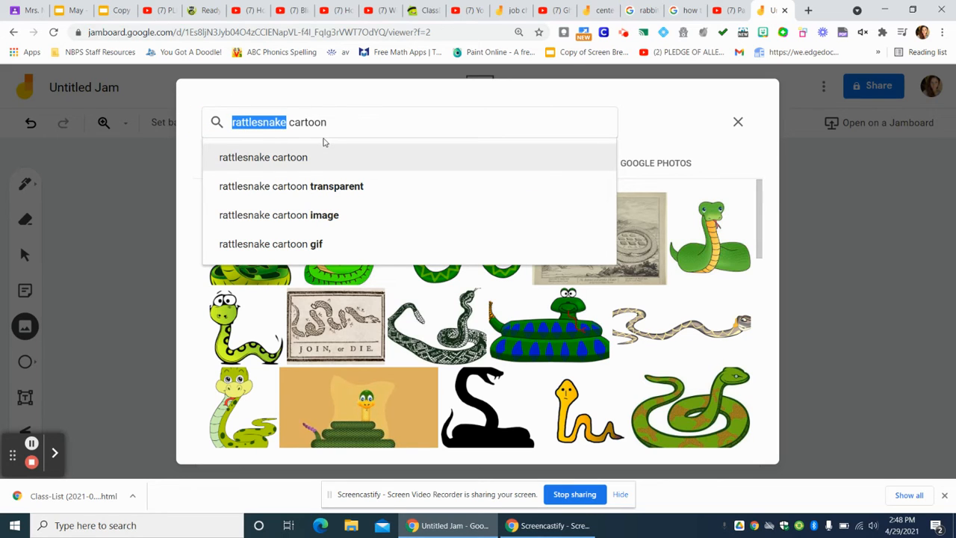
Step: Search images for 'praire wagon' and insert the cartoon covered wagon
type("praire")
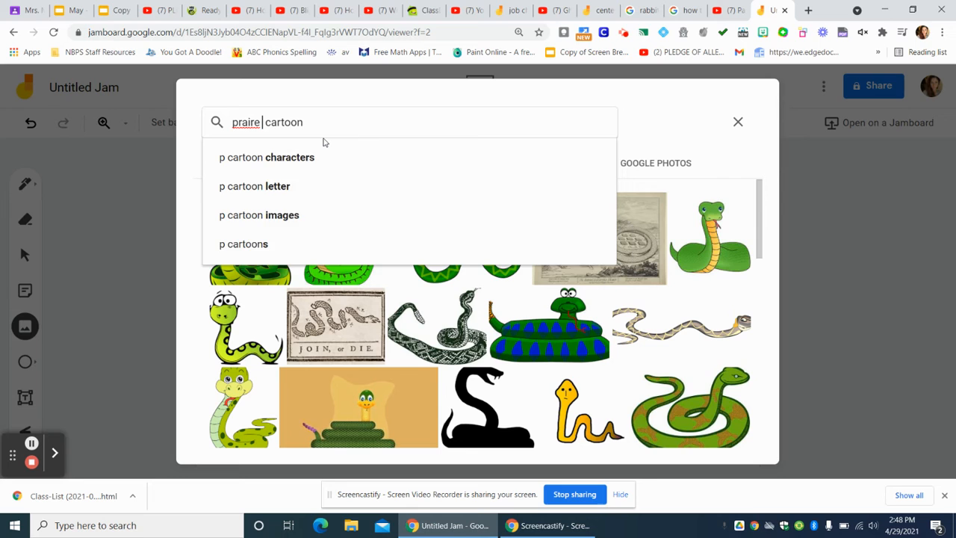
type("wagon")
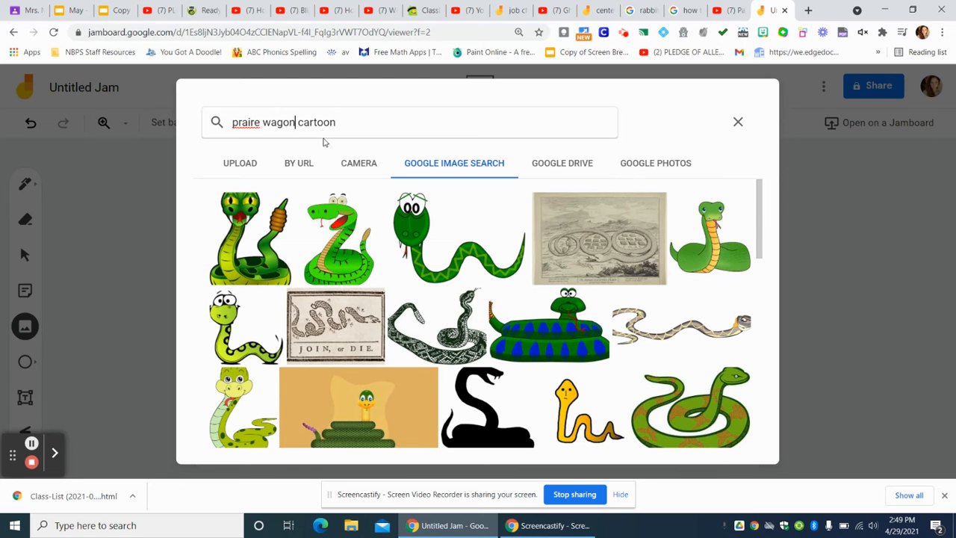
key("Enter")
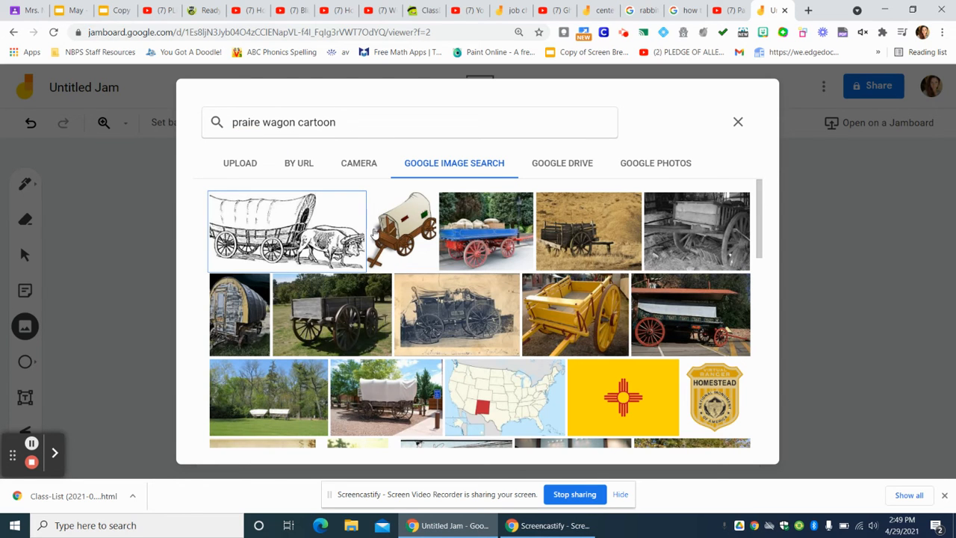
left_click(401, 230)
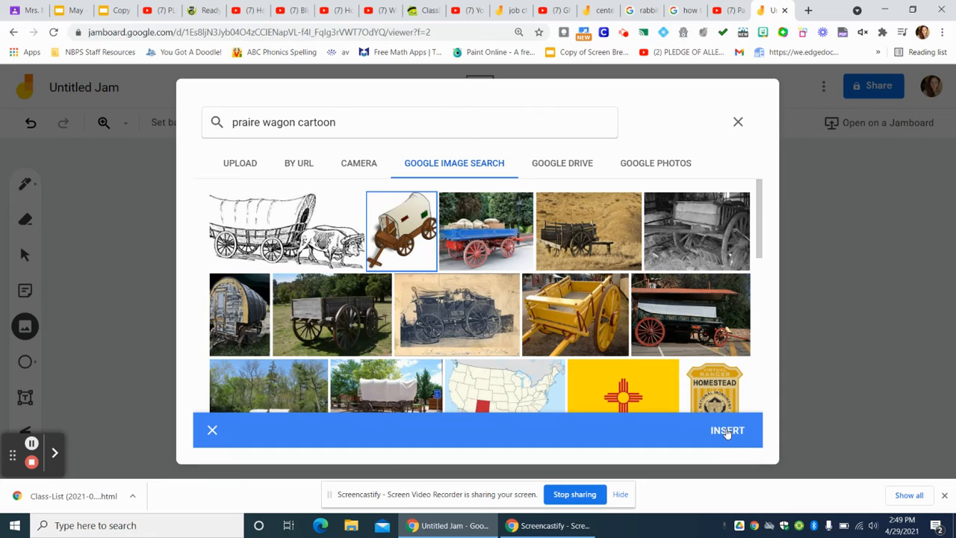
left_click(727, 430)
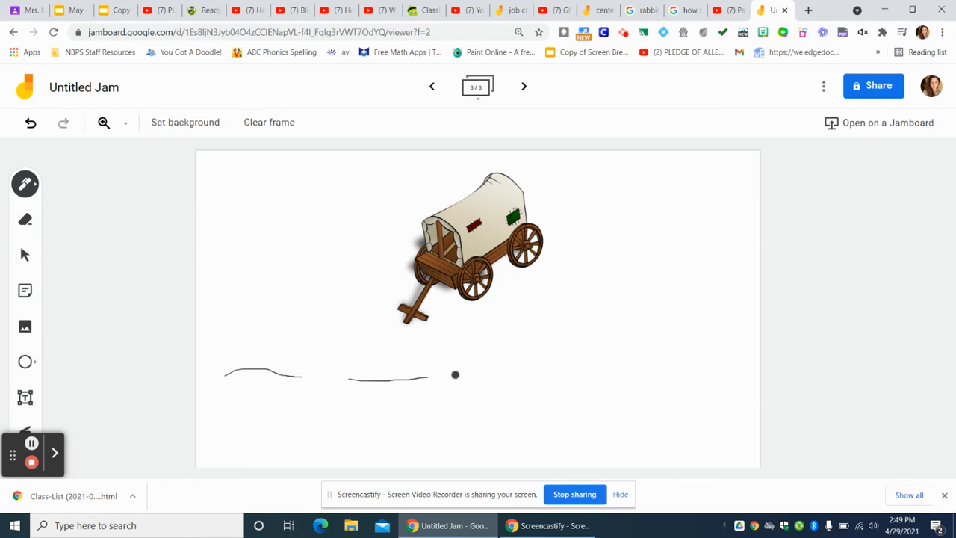
Step: Draw the remaining blank lines under the wagon and add an empty fourth frame
left_click_drag(455, 374, 632, 371)
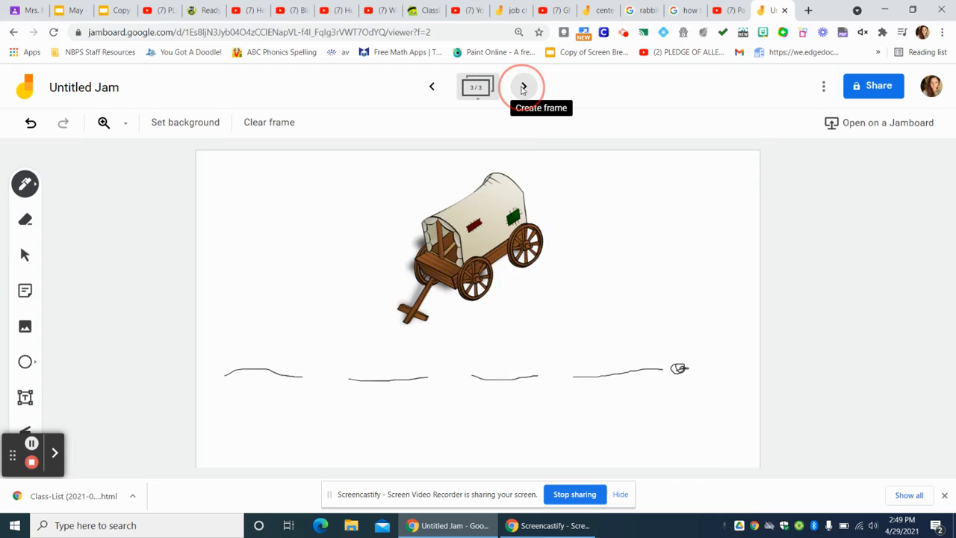
left_click(523, 86)
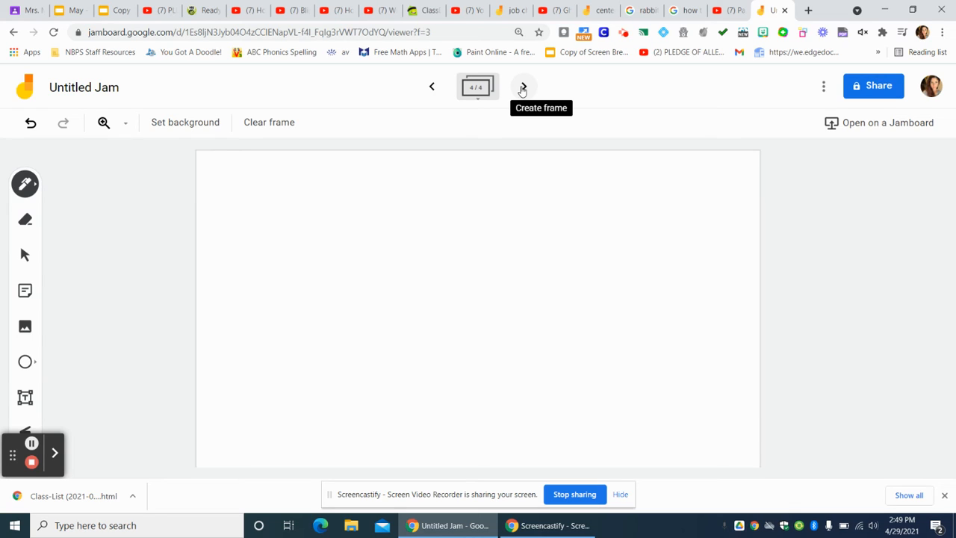
mouse_move(136, 344)
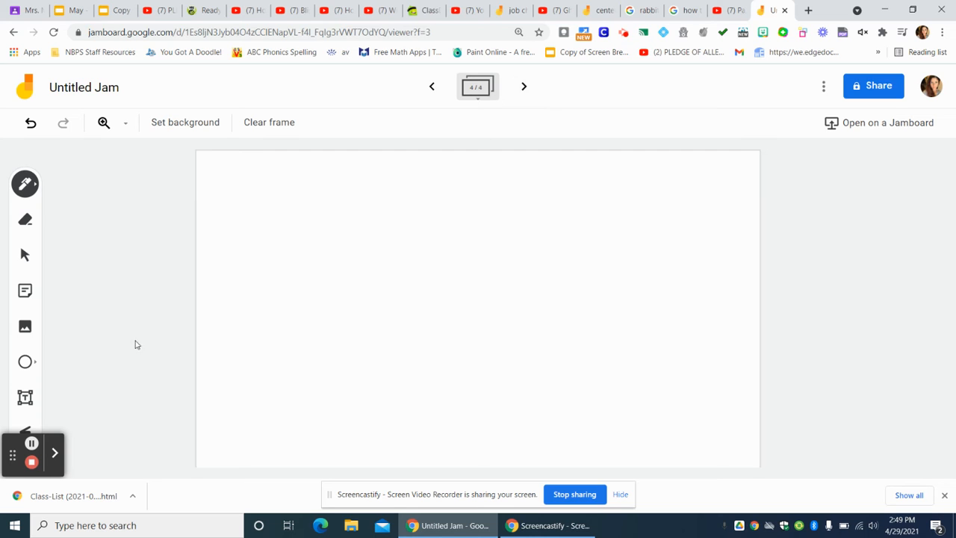
Step: Insert the cartoon running horse from a 'horses cartoon' image search
left_click(25, 327)
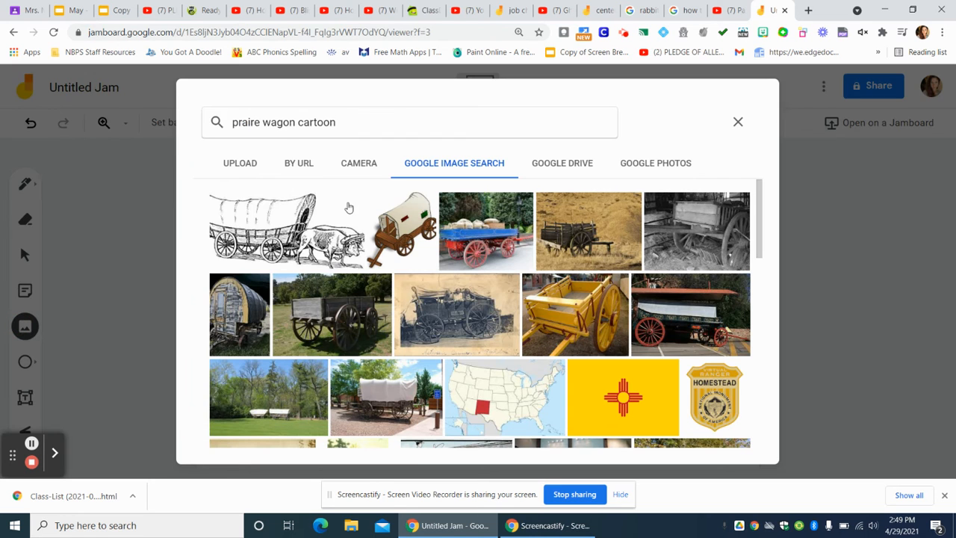
left_click(293, 121)
type("horses")
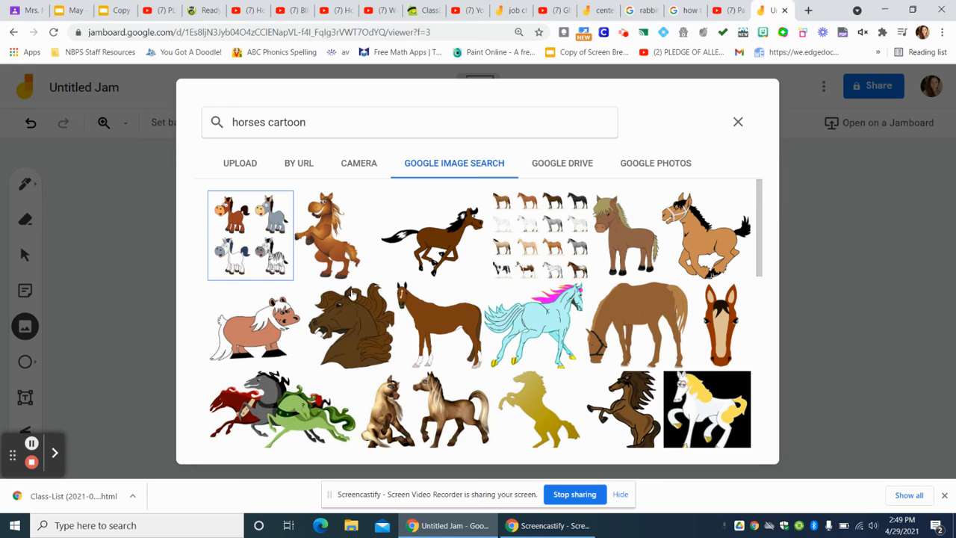
mouse_move(476, 249)
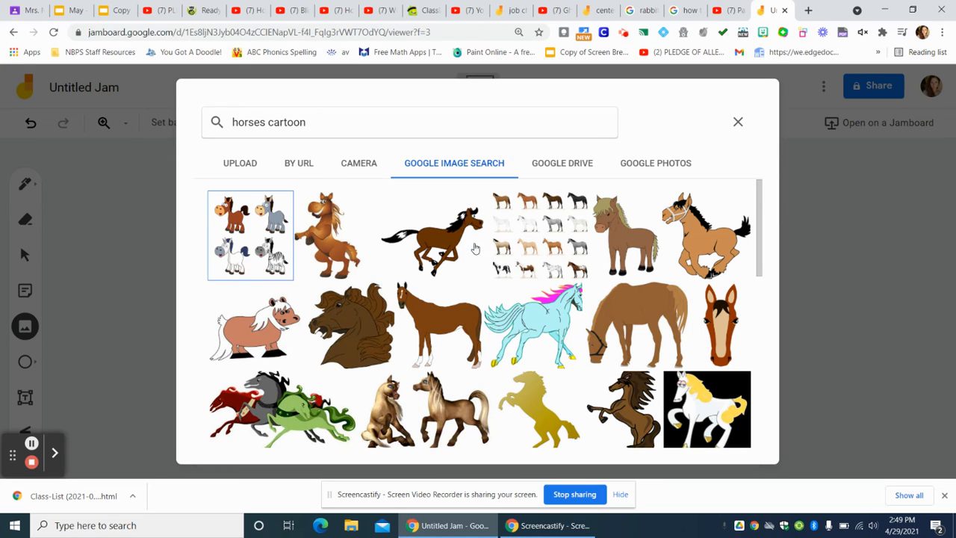
left_click(435, 234)
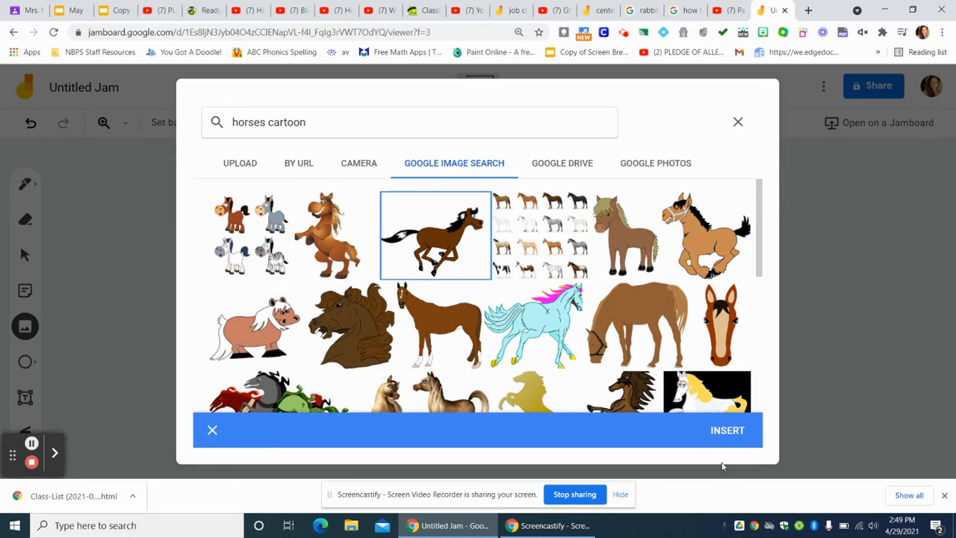
left_click(727, 429)
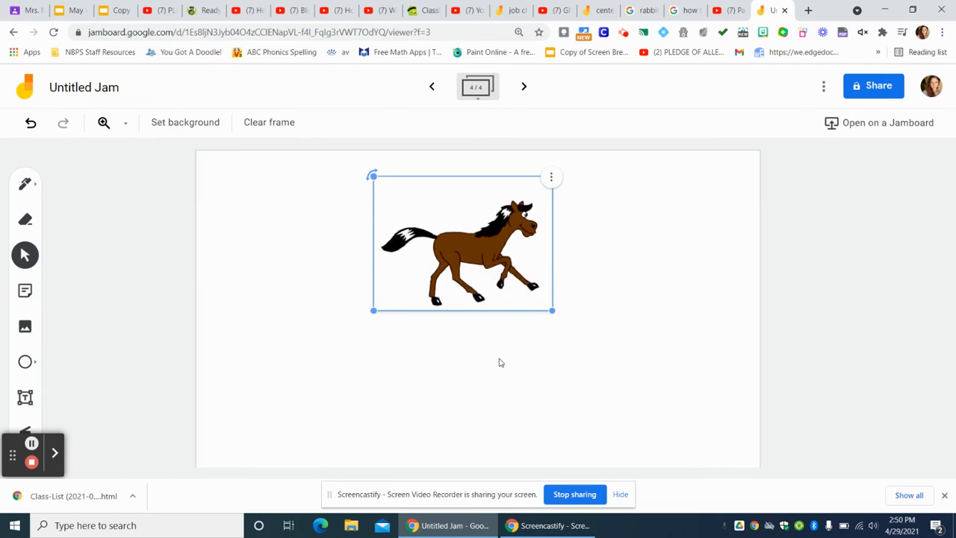
Step: Deselect the horse and pen-draw two blank lines beneath it
left_click(168, 337)
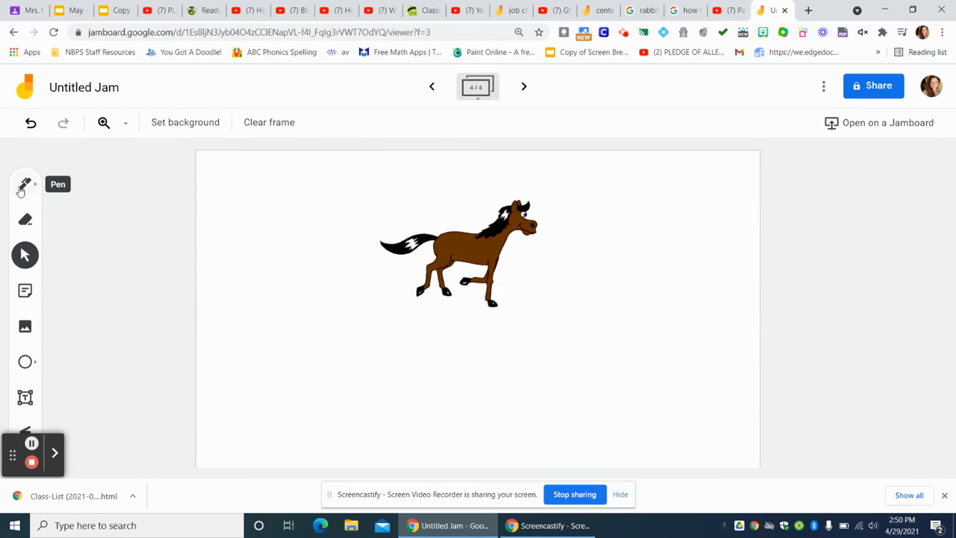
left_click_drag(224, 378, 302, 374)
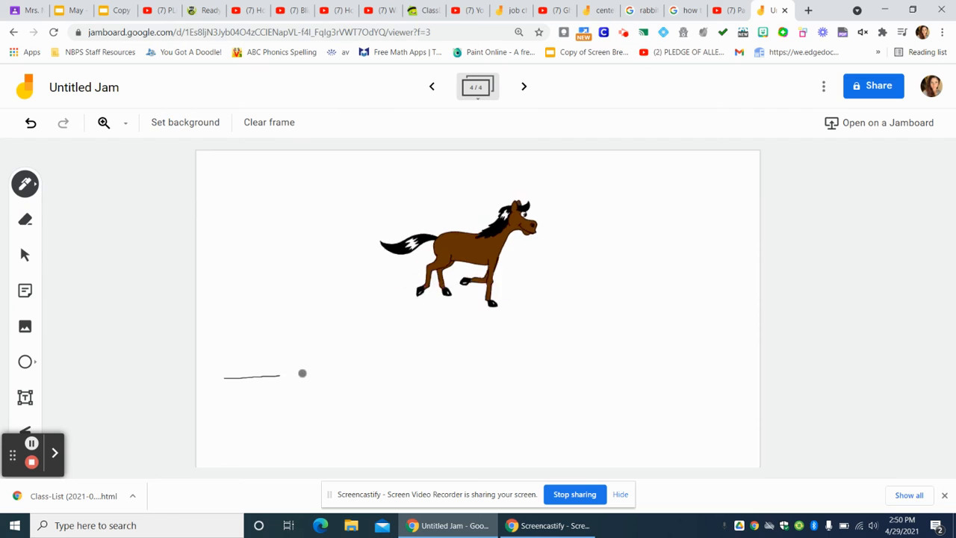
left_click_drag(349, 374, 418, 371)
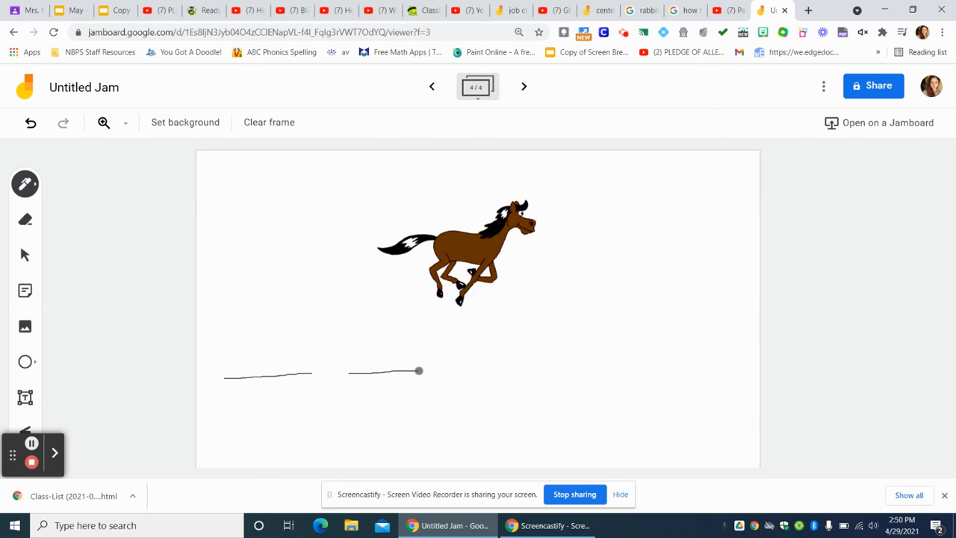